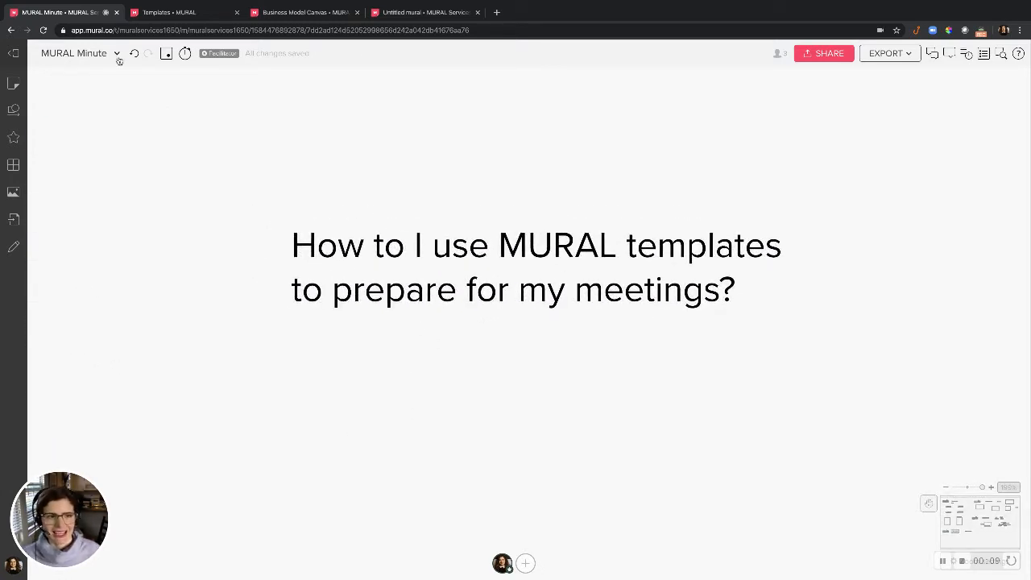
- Start a 01:00 countdown timer from the toolbar timer
click(185, 53)
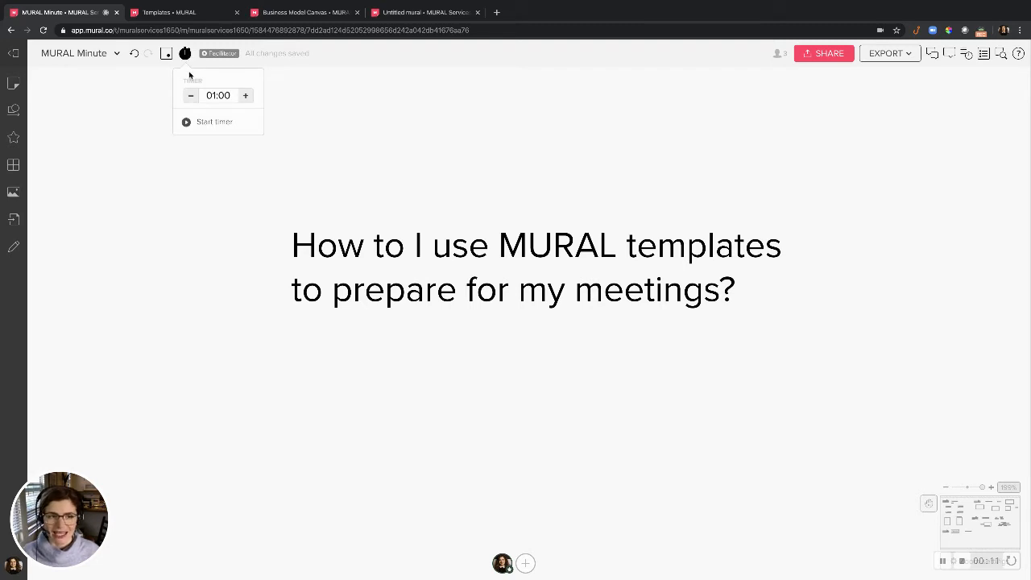
mouse_move(231, 128)
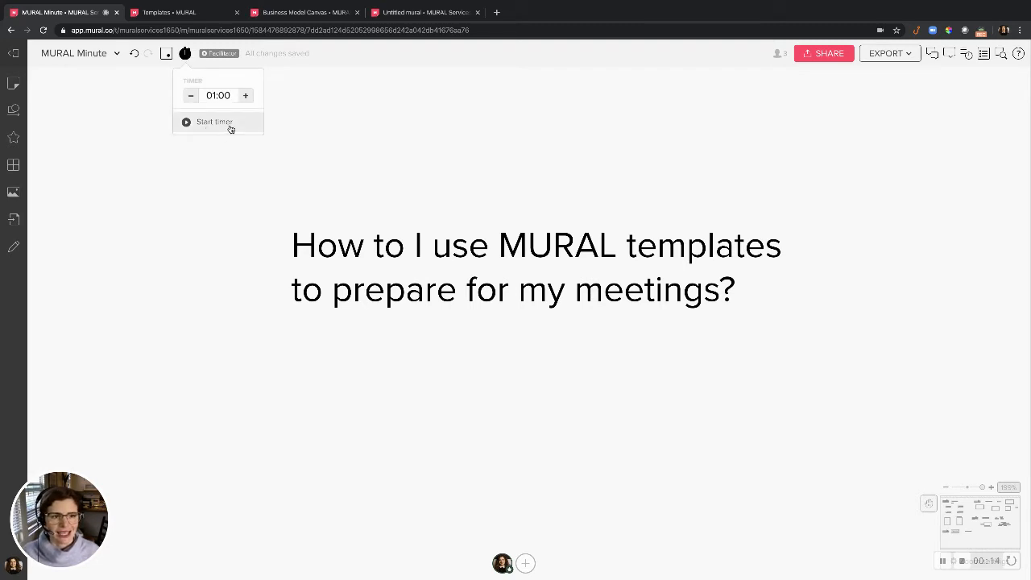
click(214, 121)
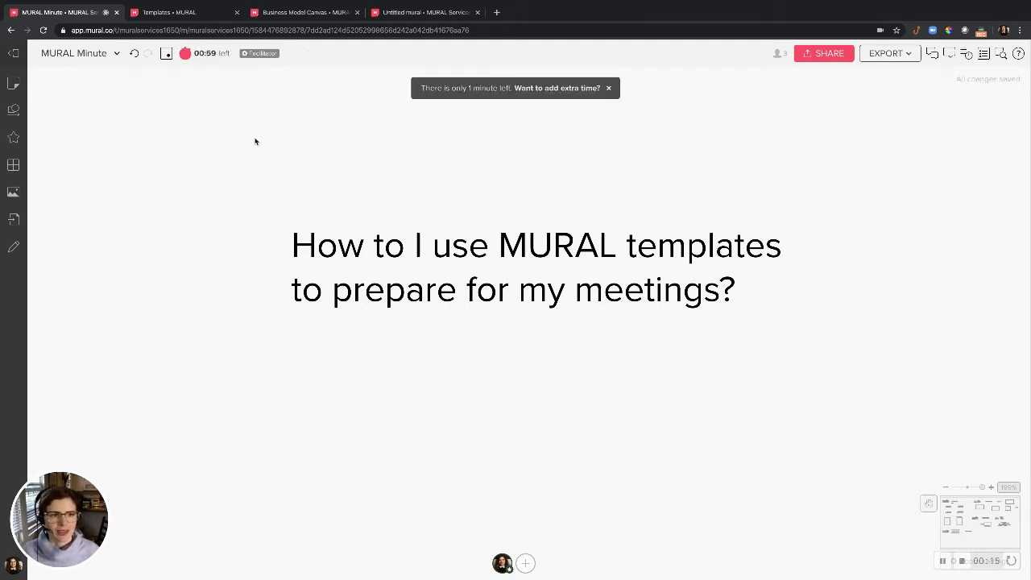
- Filter the template gallery to the 'Design and evaluate a solution' category
click(170, 12)
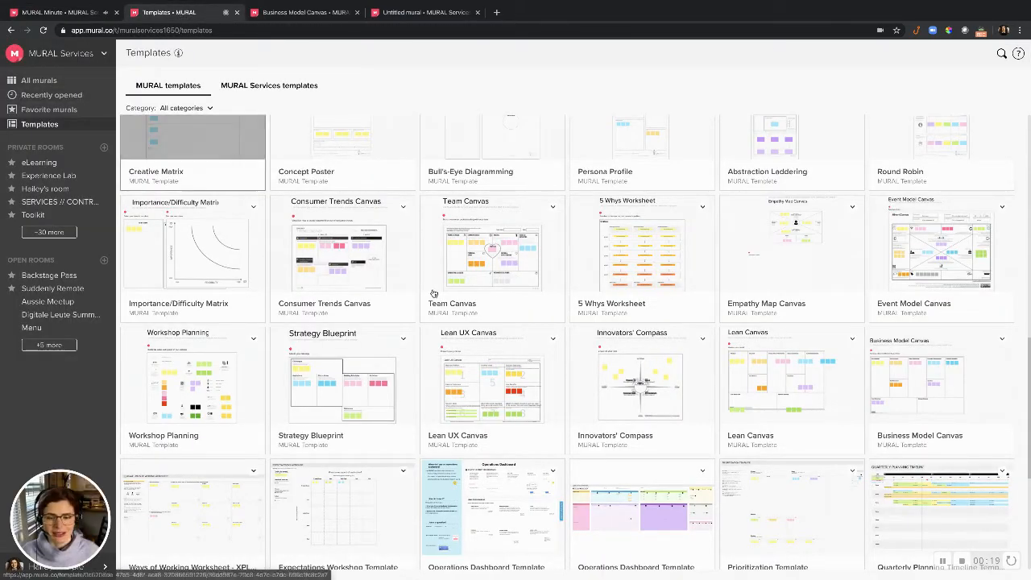
scroll(down, 3)
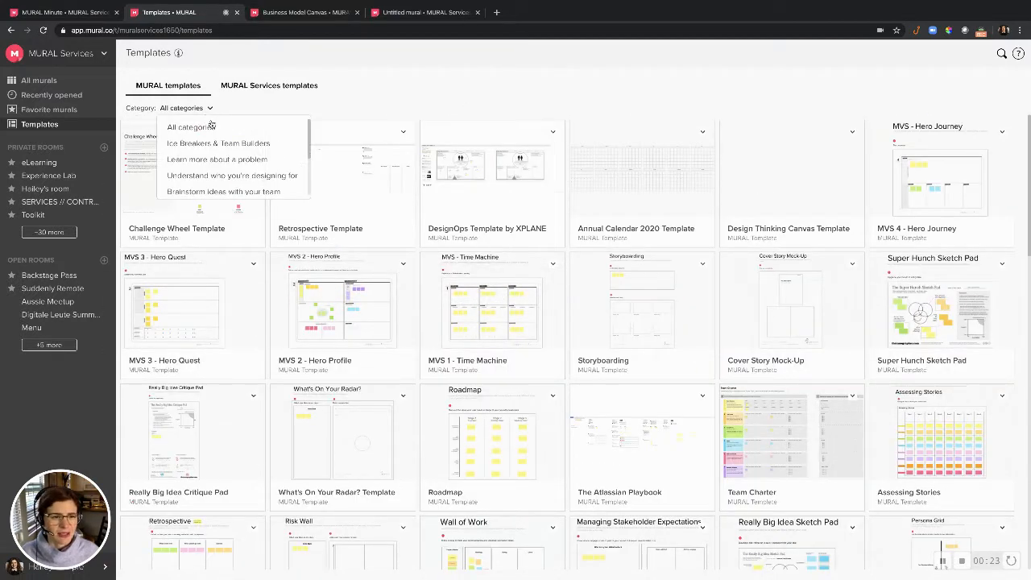
click(233, 175)
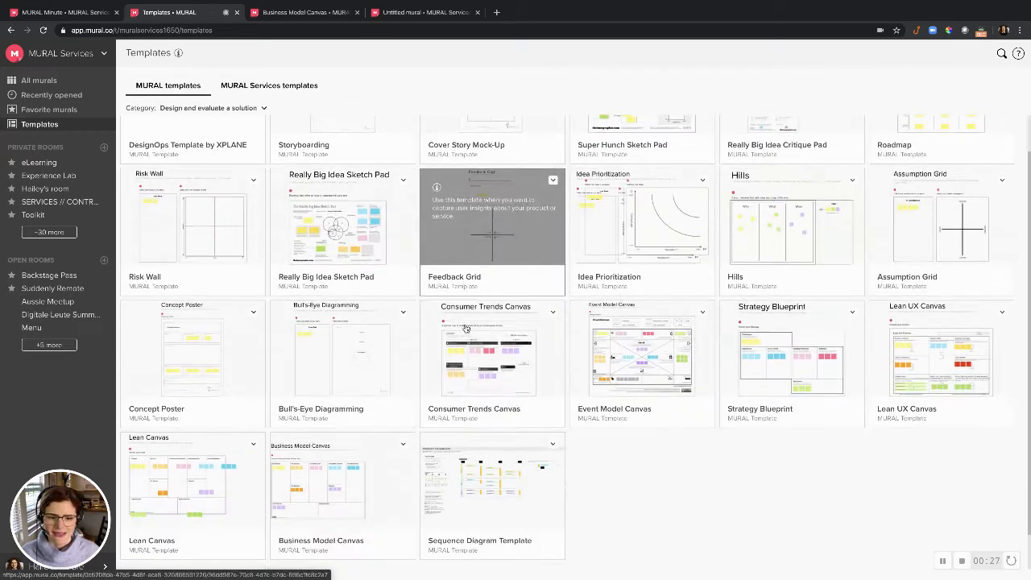
scroll(down, 3)
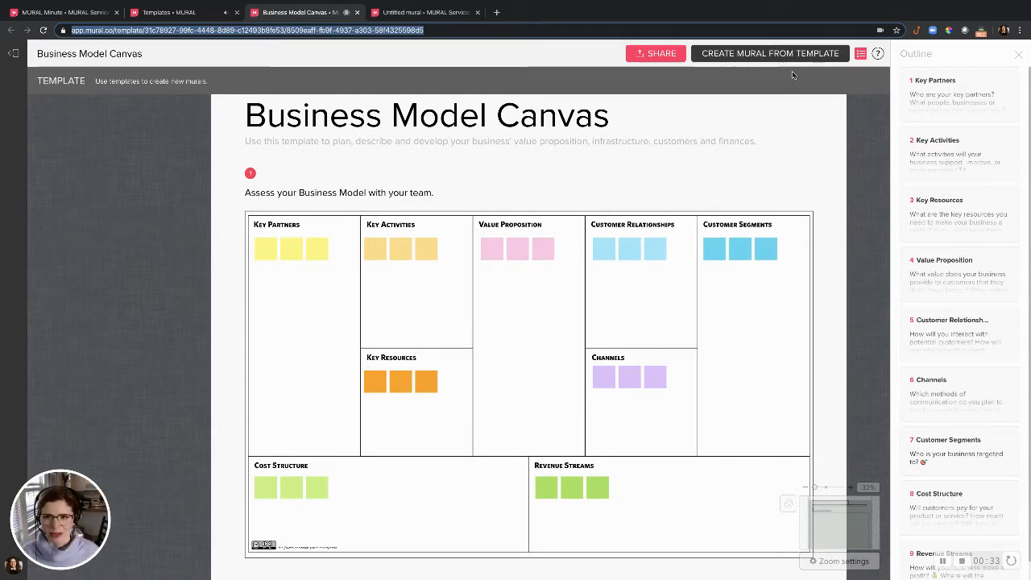
- Create a mural from the Business Model Canvas template in a room other than eLearning
click(769, 53)
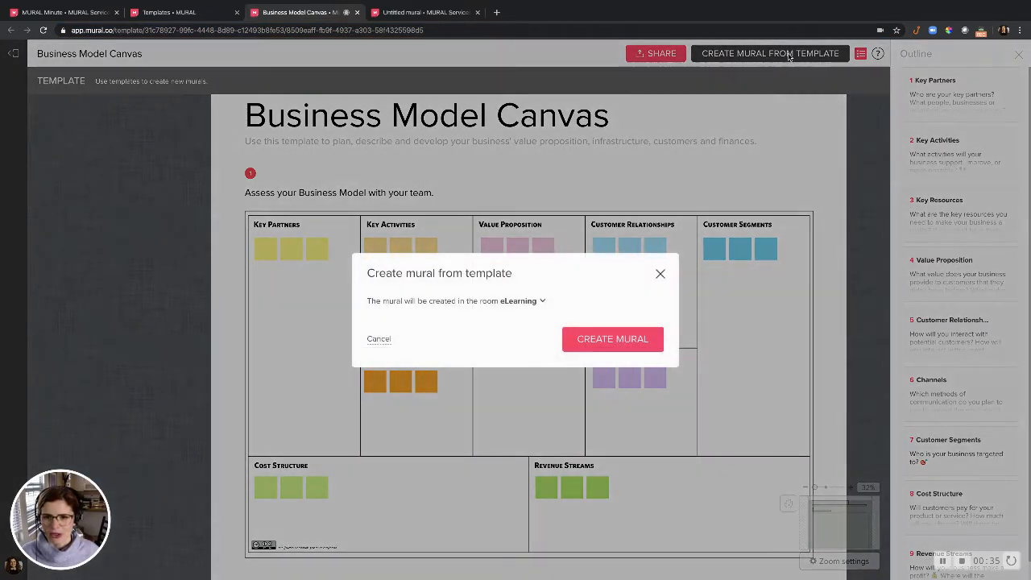
click(519, 301)
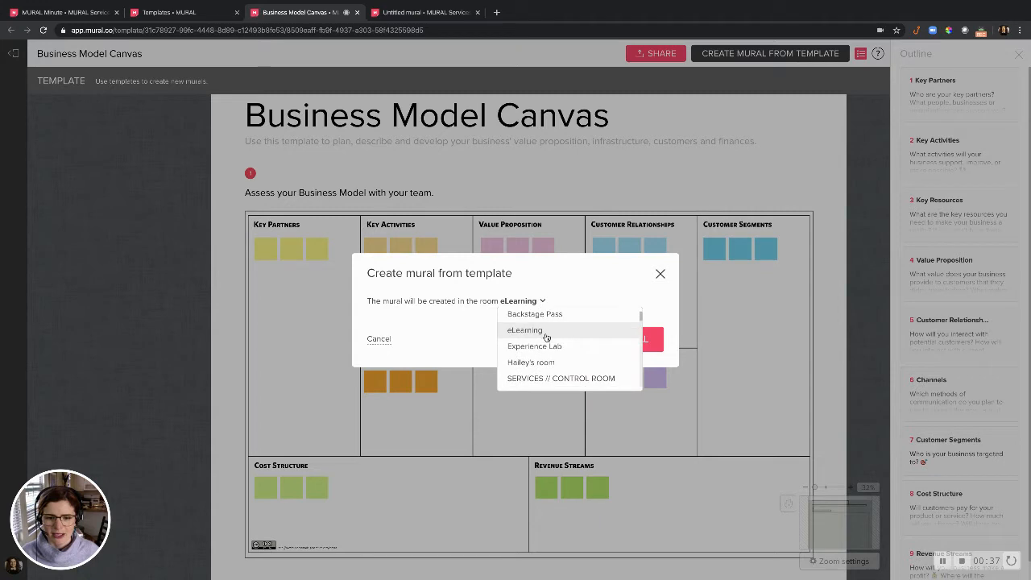
click(531, 362)
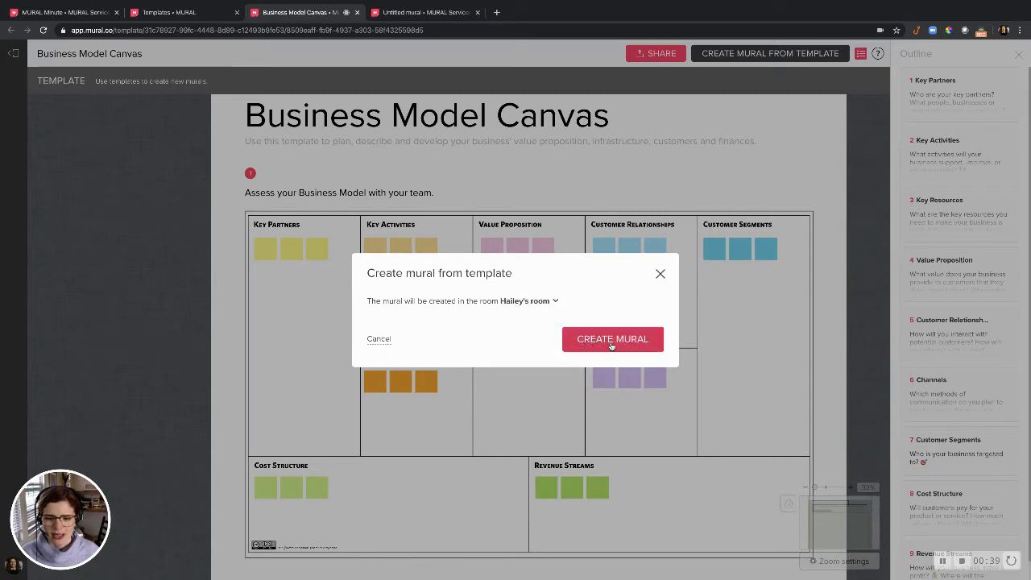
click(612, 339)
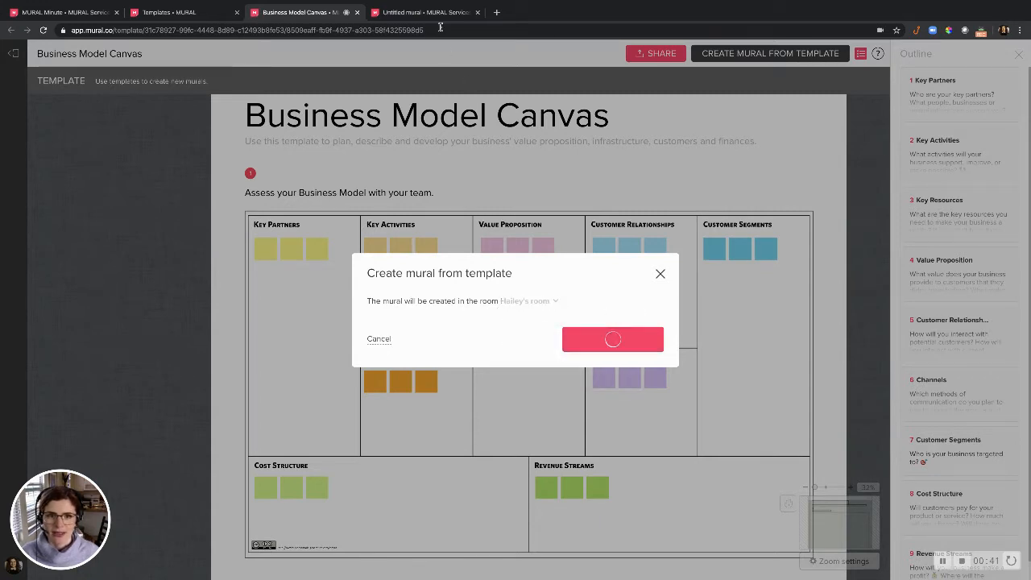
- Unlock all elements of the Business Model Canvas mural and confirm
click(612, 339)
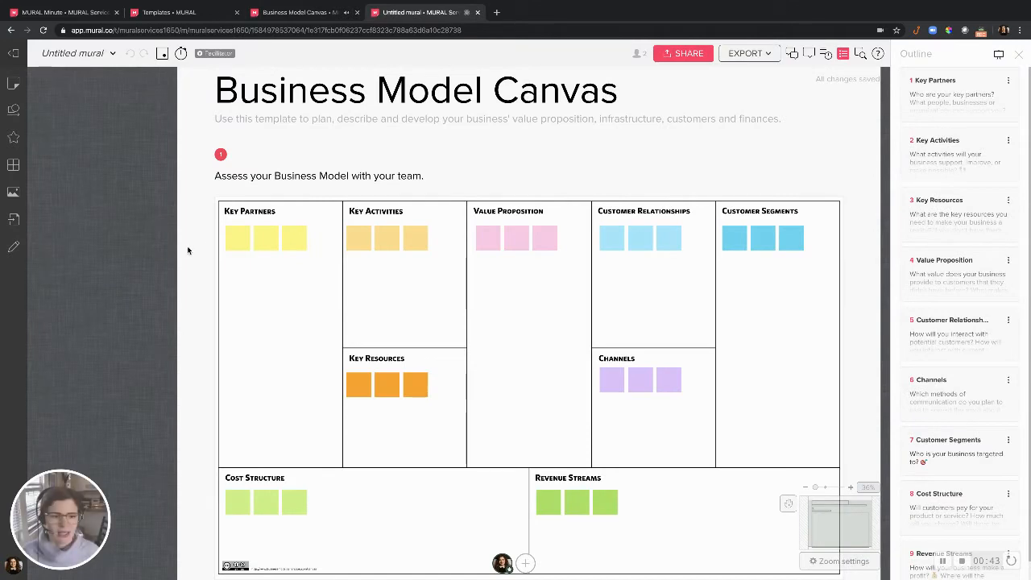
mouse_move(349, 236)
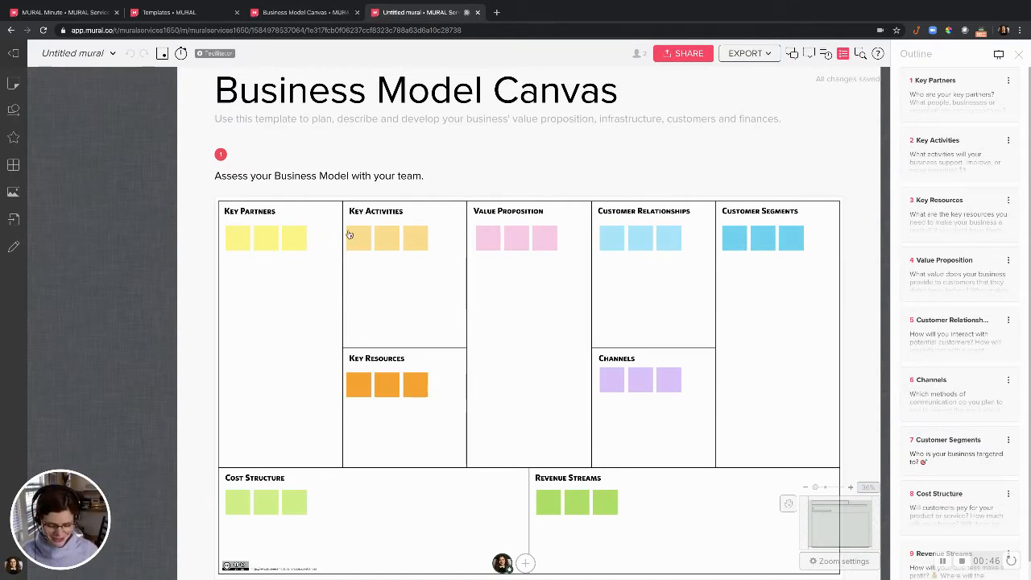
mouse_move(499, 147)
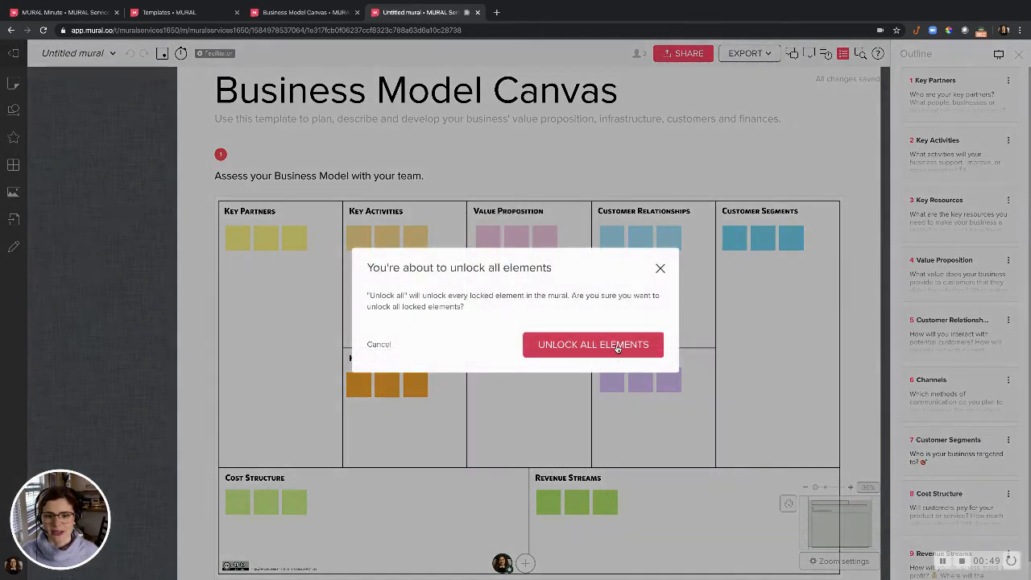
click(593, 344)
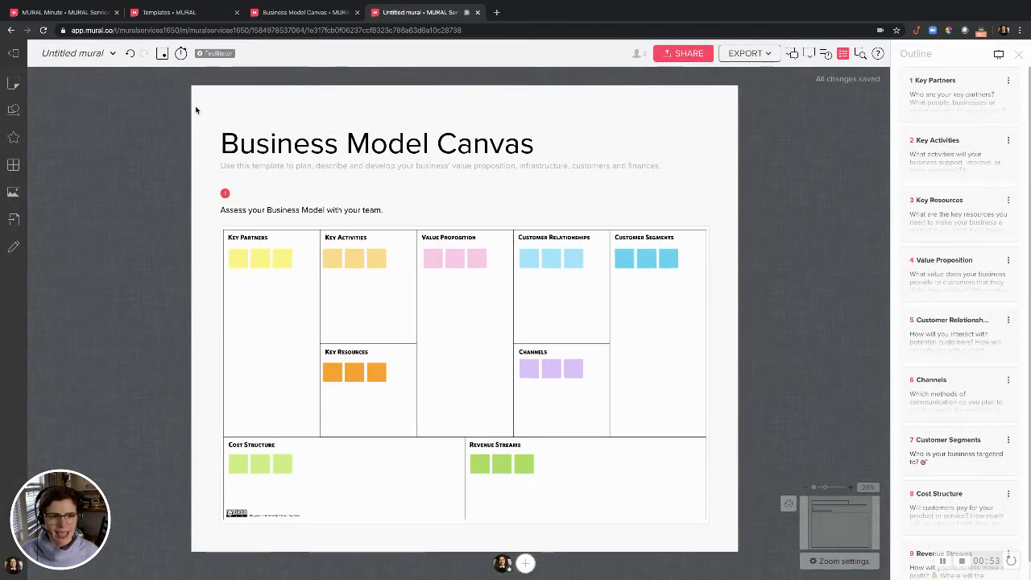
- Enlarge the mural, add a 2x2 Grid framework, and return to the MURAL Minute tab
click(376, 143)
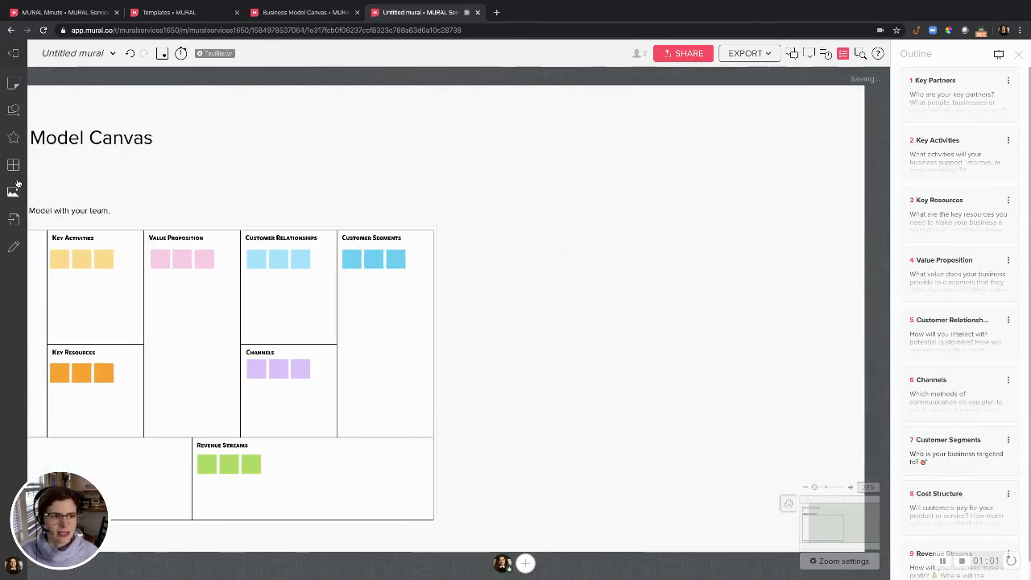
click(12, 164)
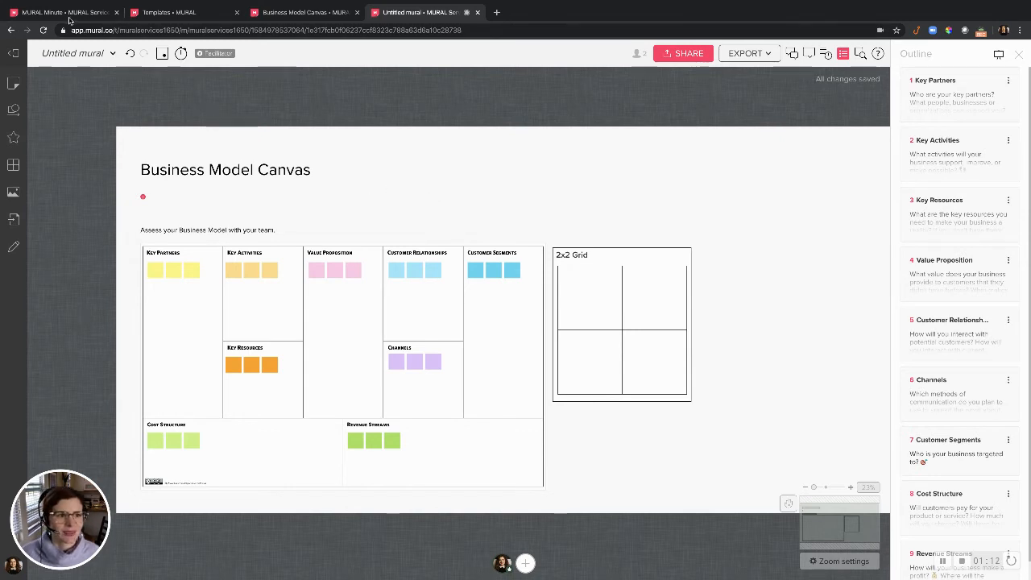
click(48, 12)
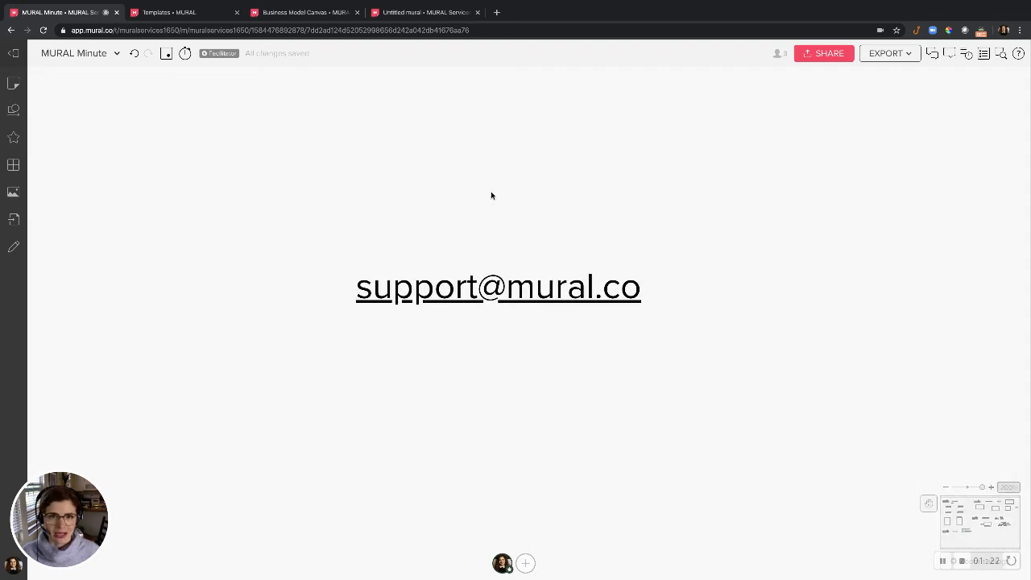
- Show the Help menu with support chat, help center and tips
click(1018, 53)
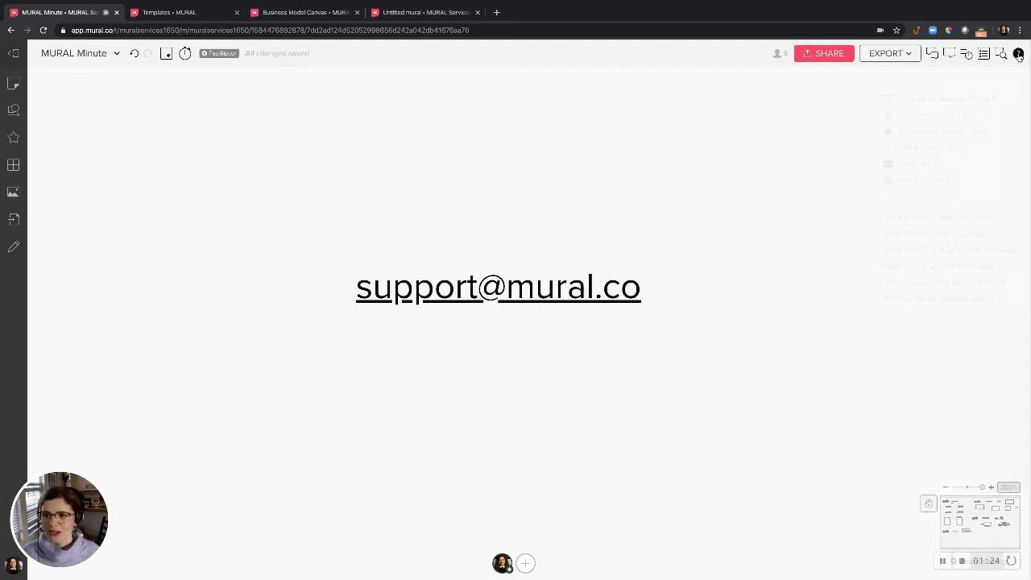
click(1020, 55)
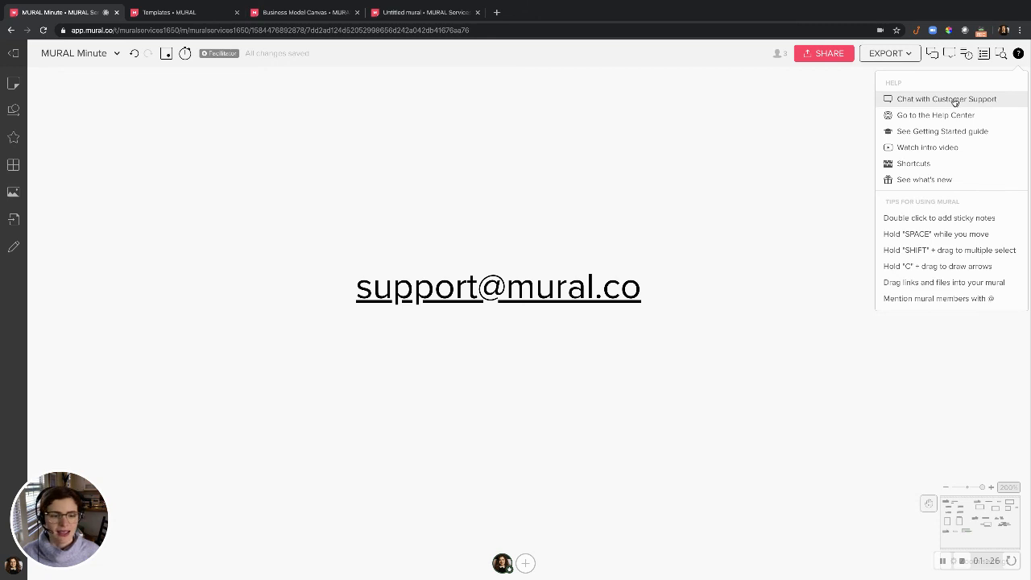